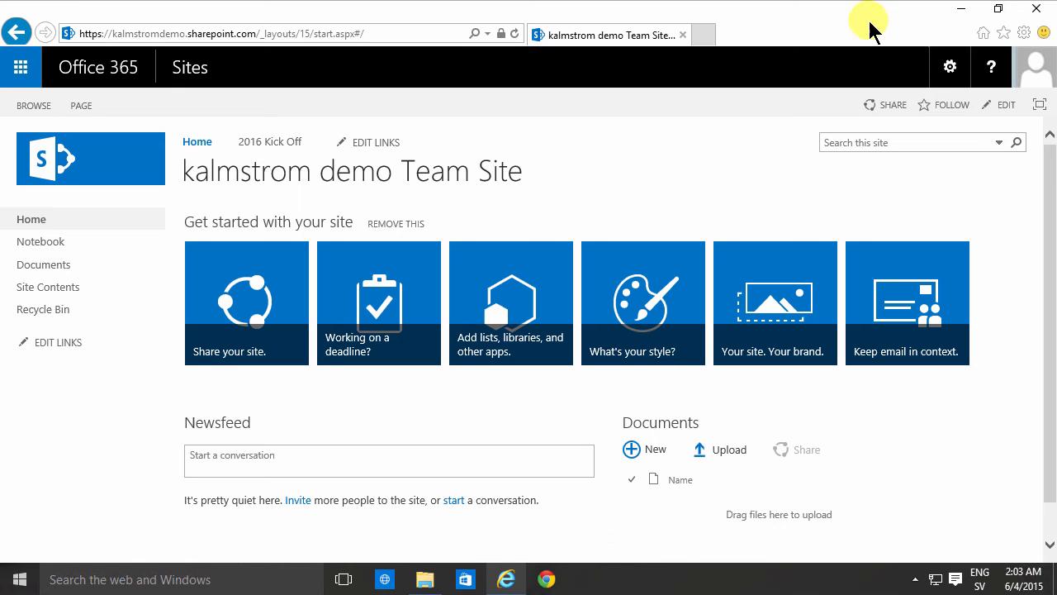
mouse_move(617, 173)
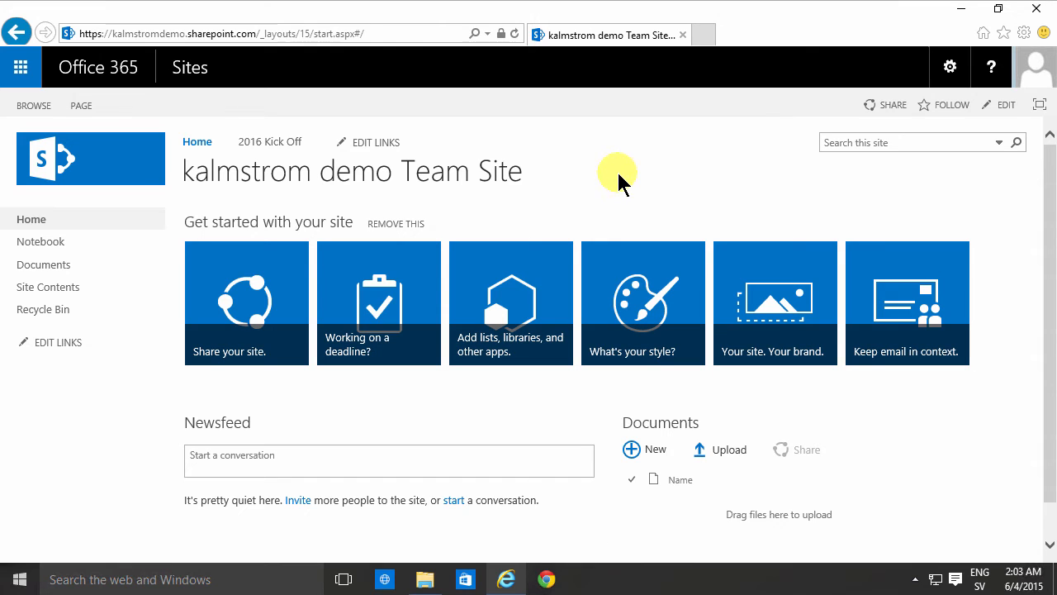
mouse_move(134, 103)
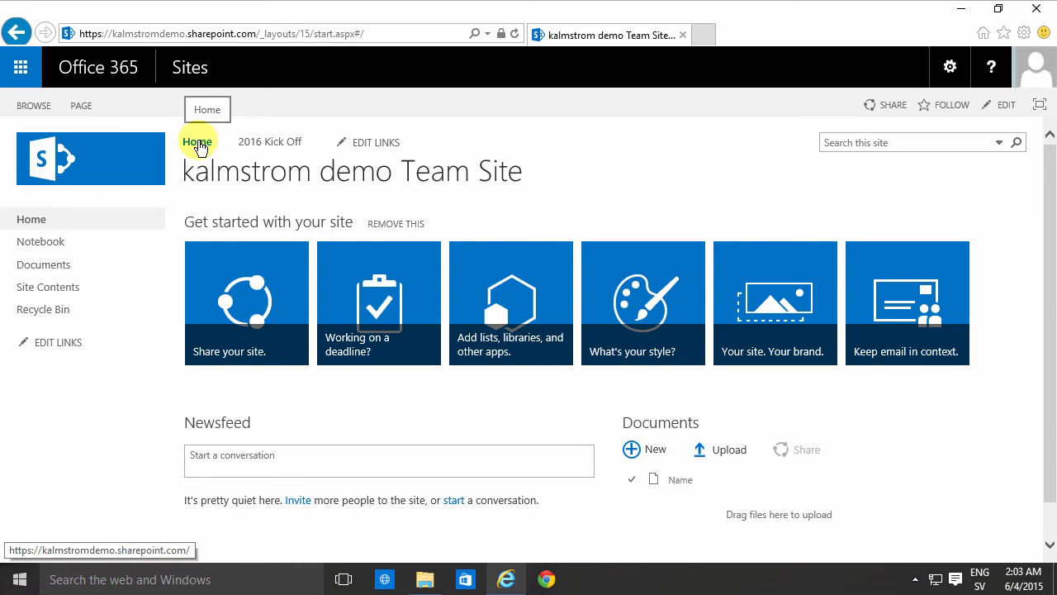
mouse_move(230, 157)
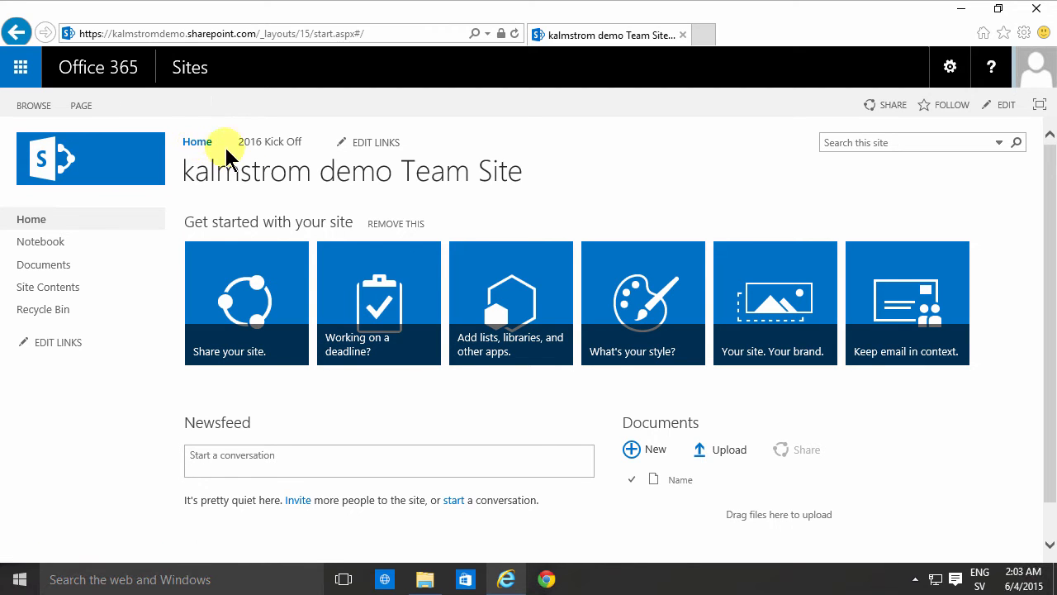
mouse_move(354, 142)
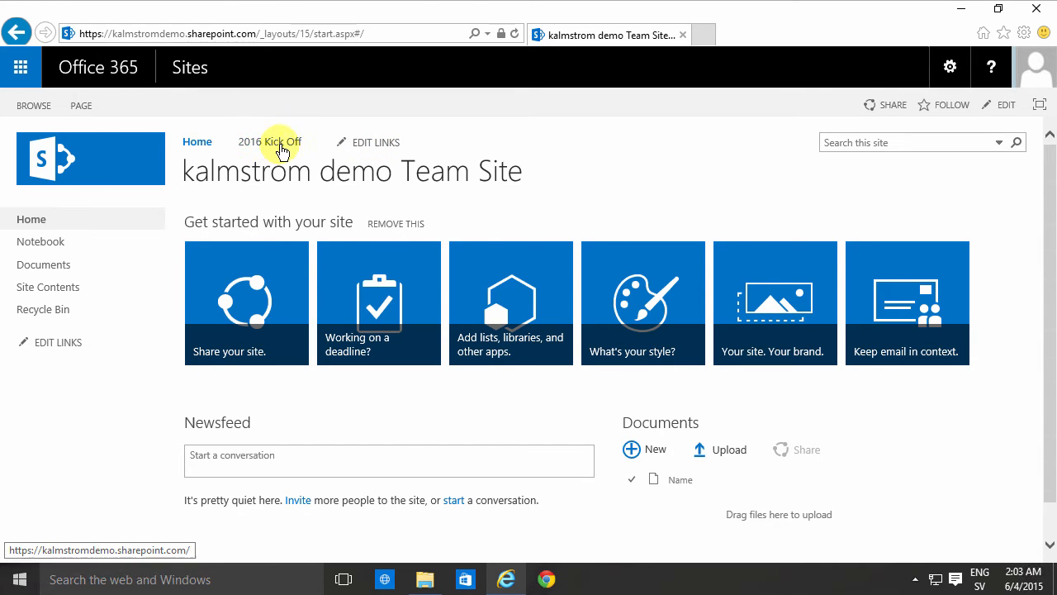
mouse_move(270, 142)
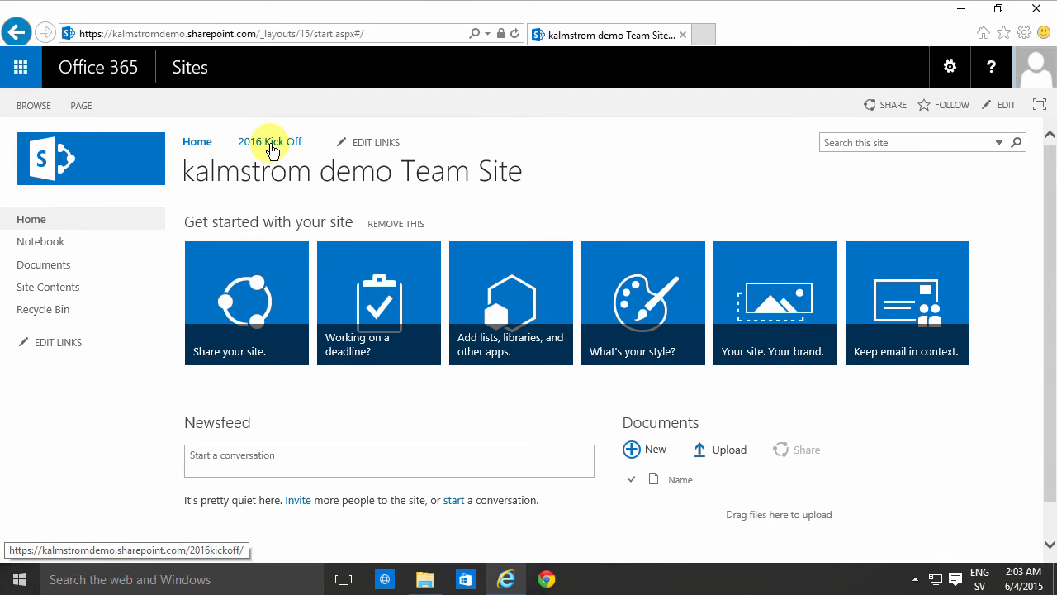
mouse_move(269, 143)
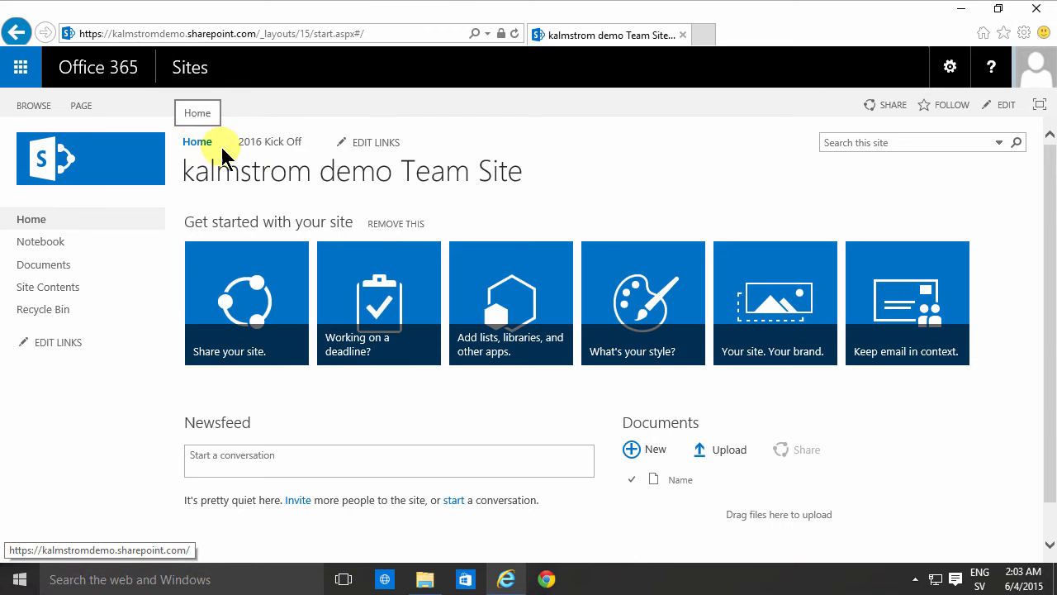
mouse_move(375, 142)
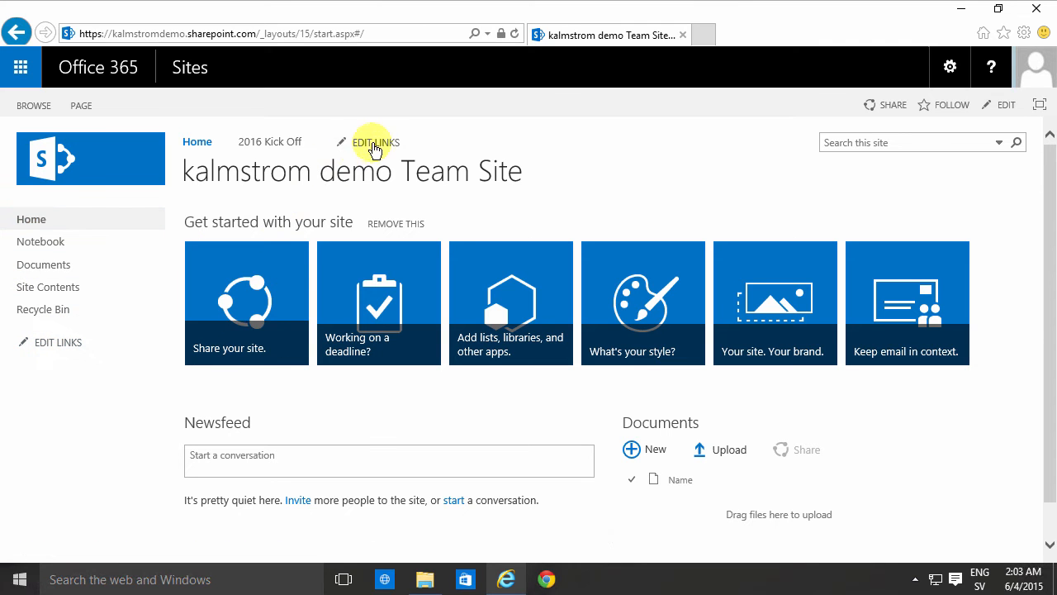
mouse_move(374, 142)
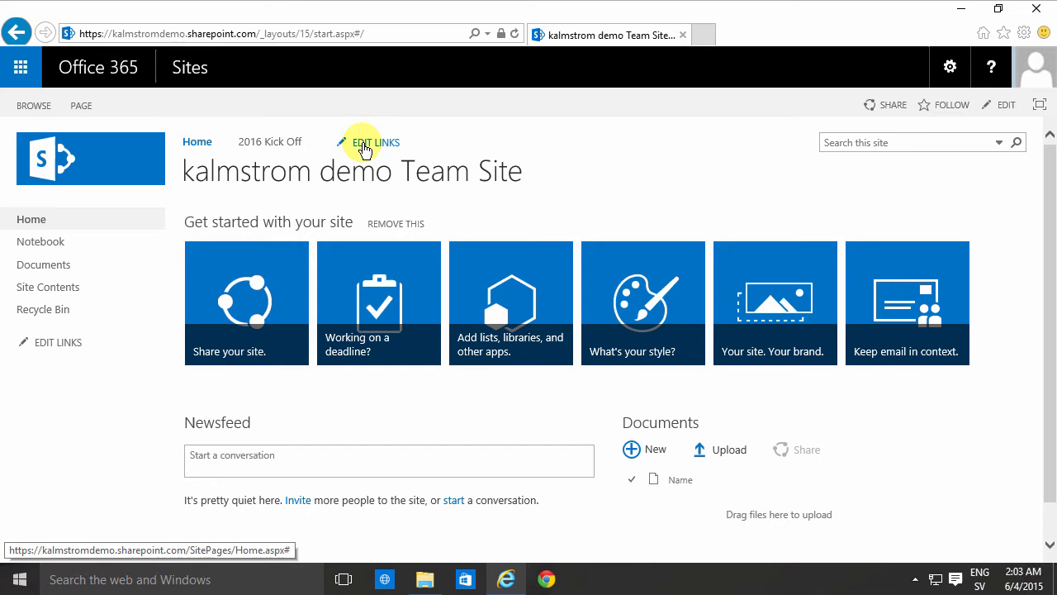
mouse_move(376, 147)
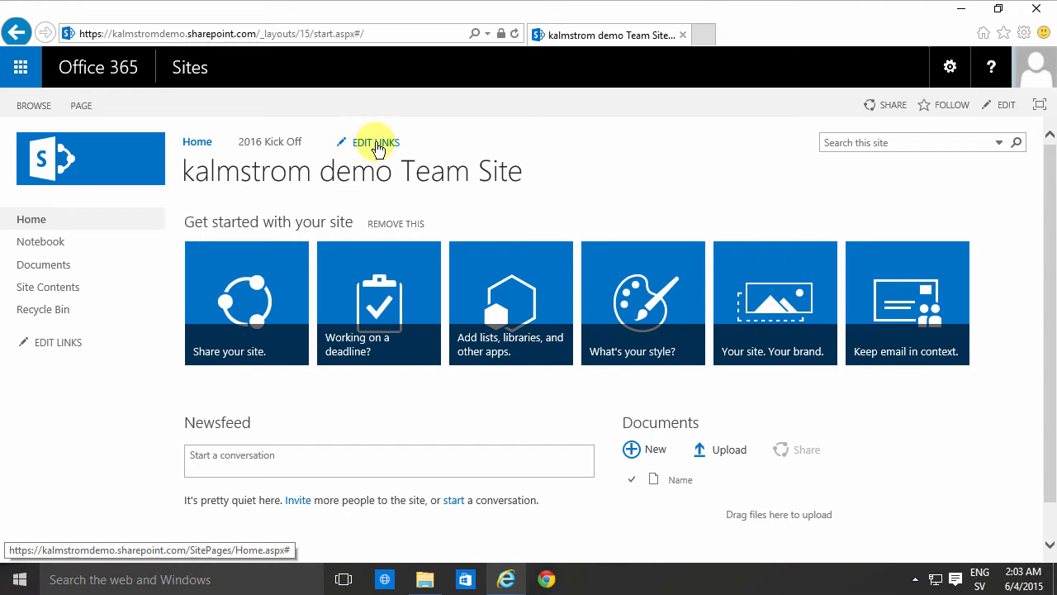
Step: Switch the top navigation into edit mode and start adding a new link
left_click(374, 141)
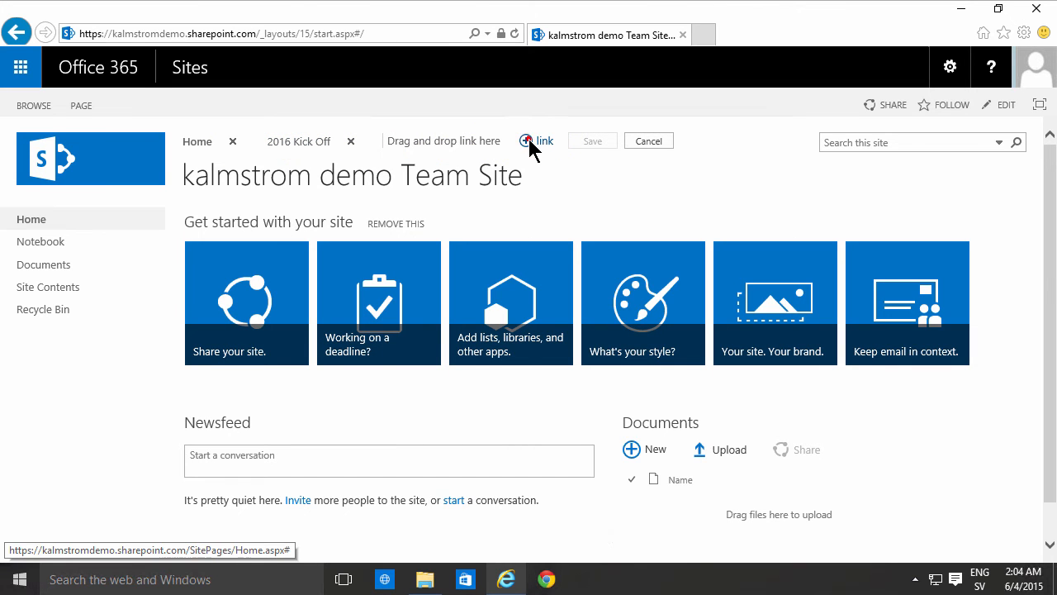
left_click(527, 140)
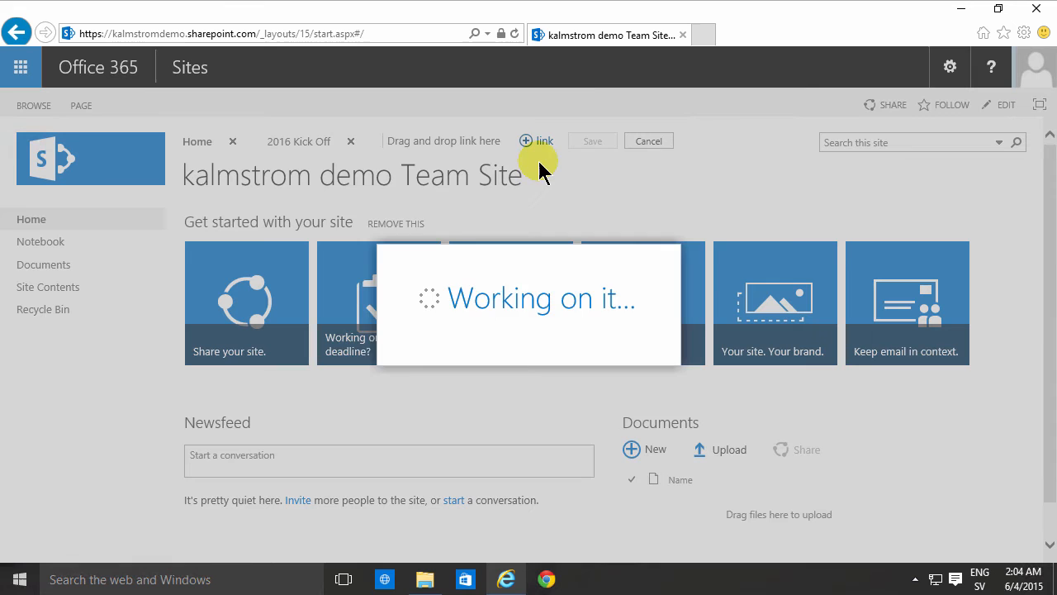
left_click(536, 140)
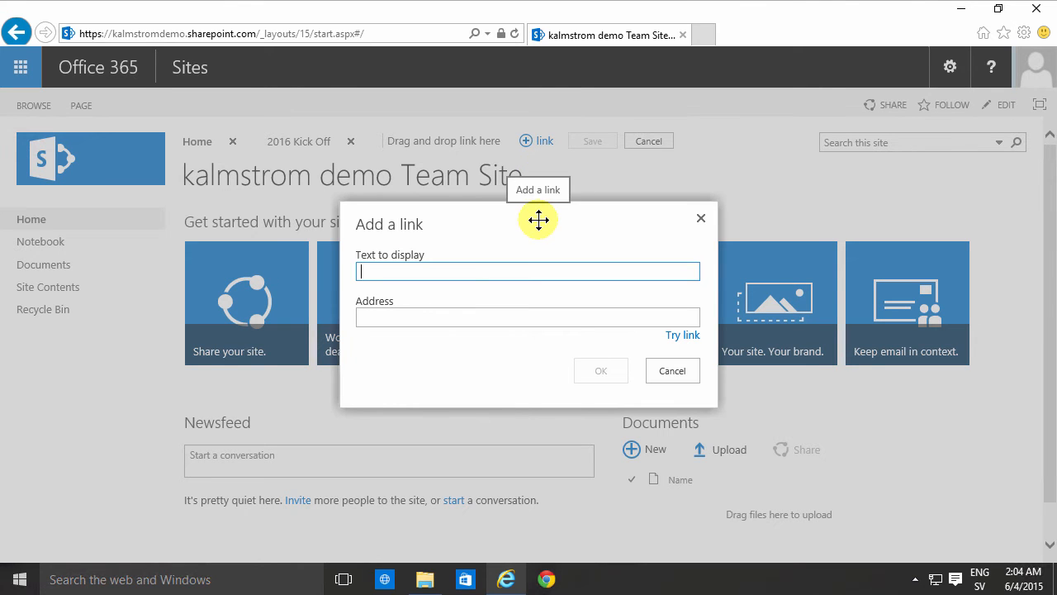
type("kalmstrom.")
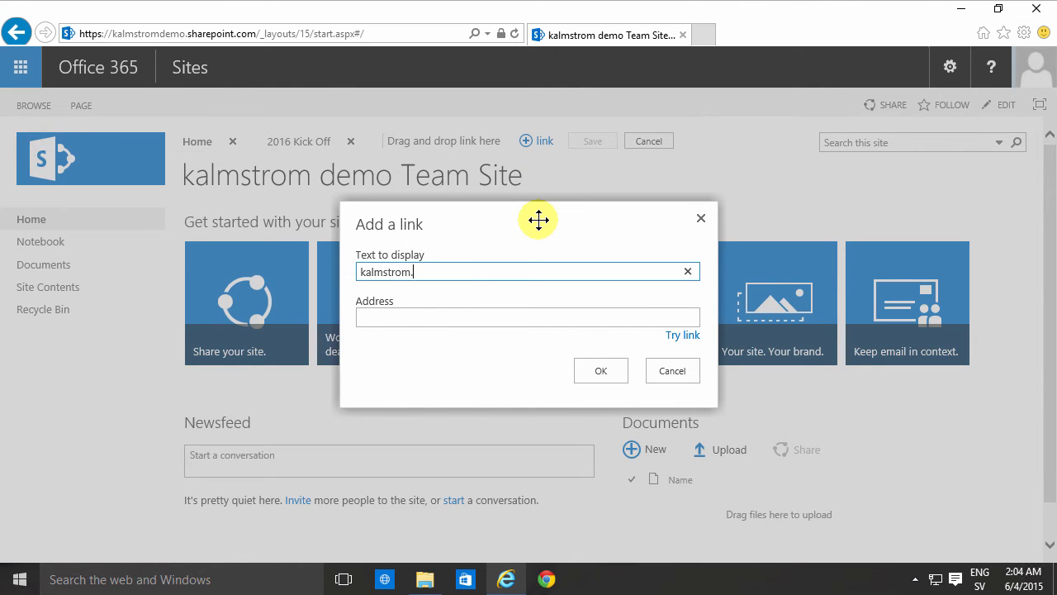
type("www.kalmstrom.com")
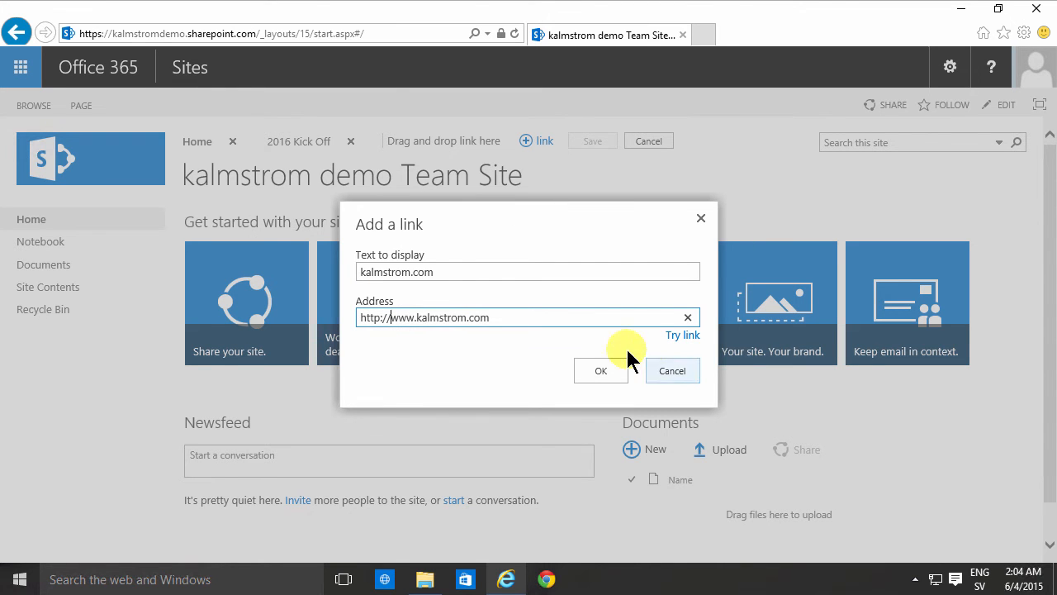
left_click(601, 370)
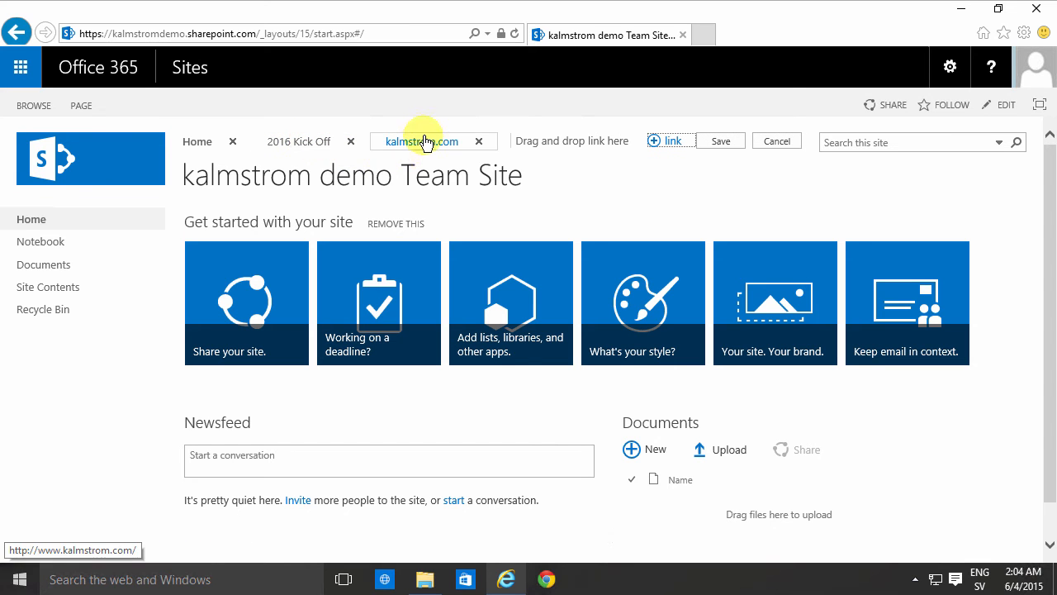
Step: Drag kalmstrom.com under 2016 Kick Off as a sub-link and save the top navigation
left_click_drag(423, 141, 301, 163)
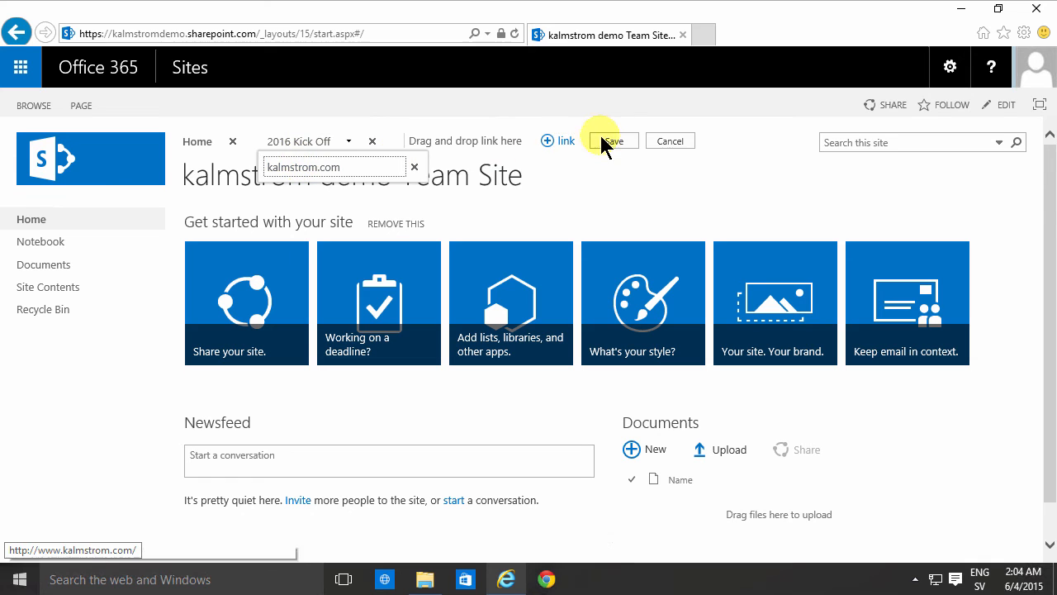
left_click(612, 141)
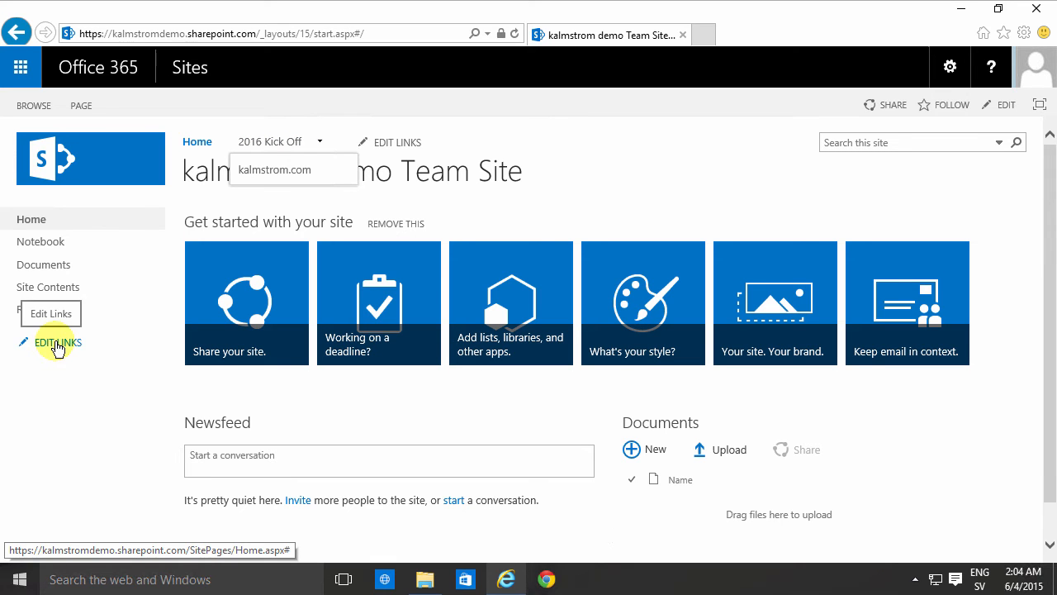
Step: Edit the Quick Launch links, nest Notebook beneath Documents, and save
left_click(58, 342)
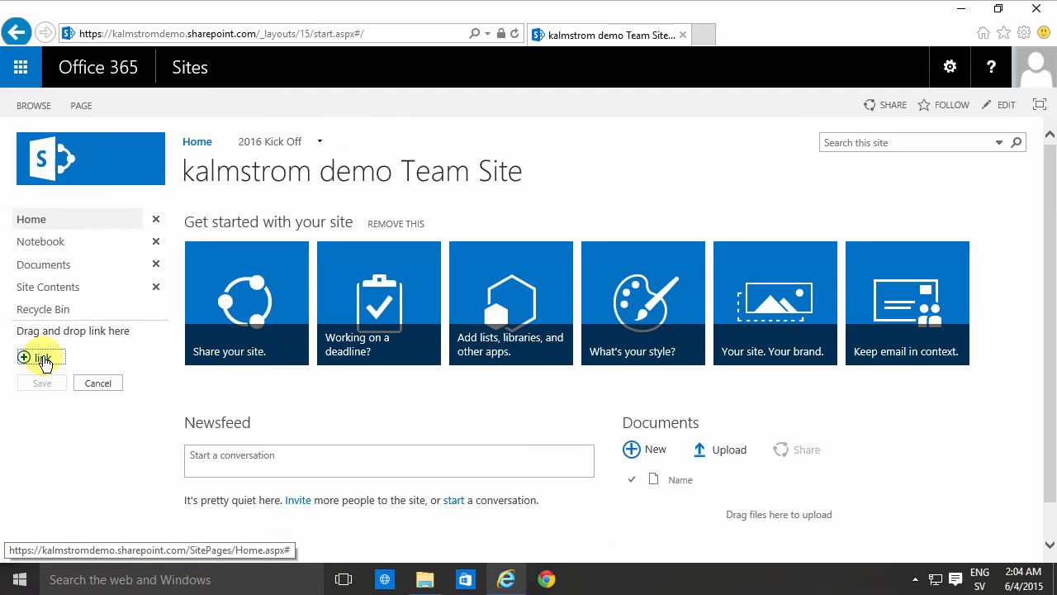
mouse_move(61, 286)
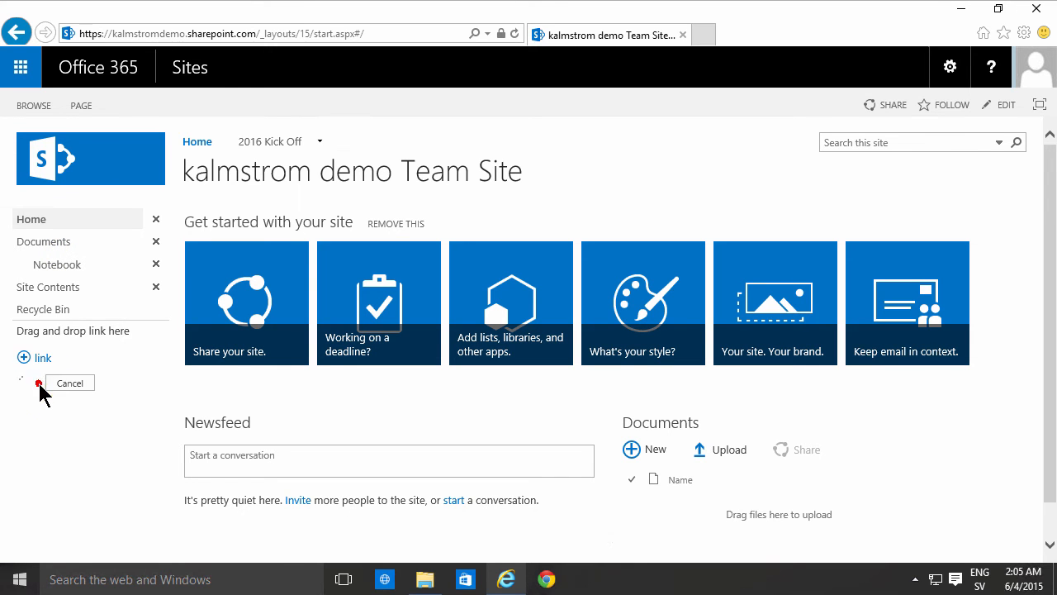
left_click(70, 383)
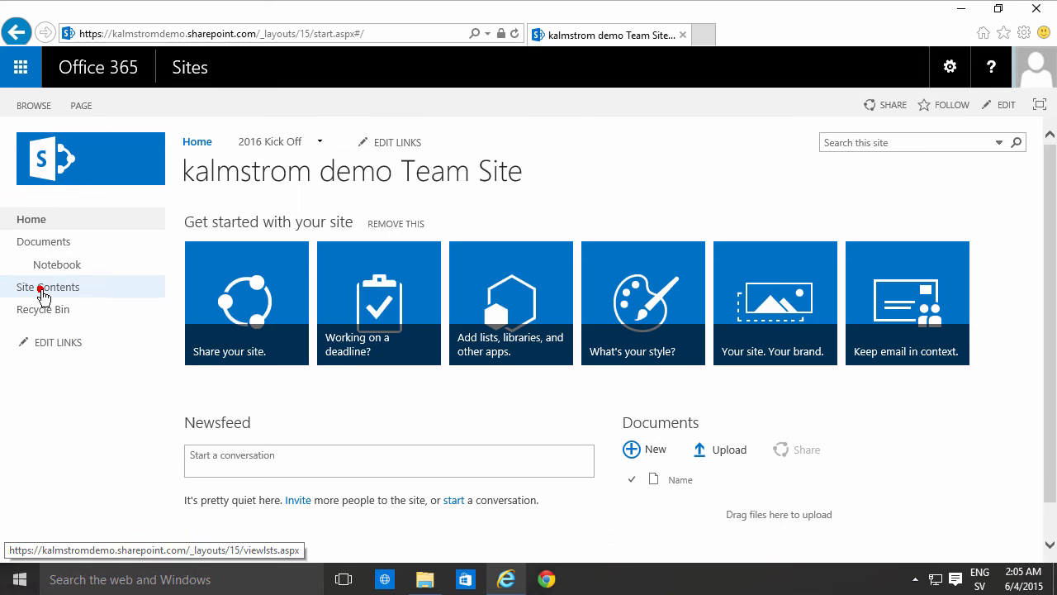
Step: From Site Contents, add the Site Pages library to Quick Launch under Documents and save
left_click(47, 286)
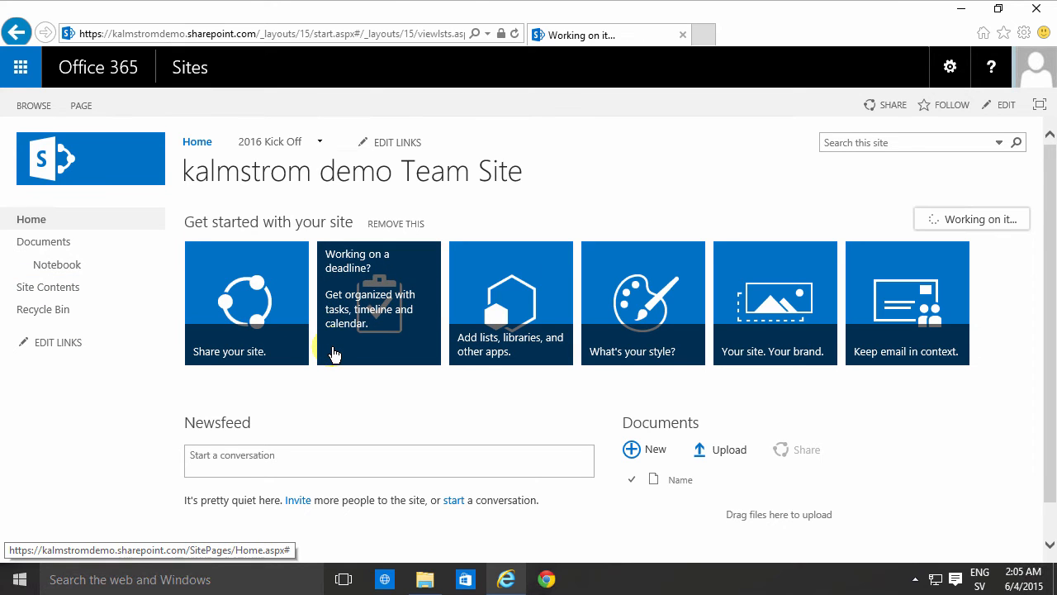
left_click(48, 287)
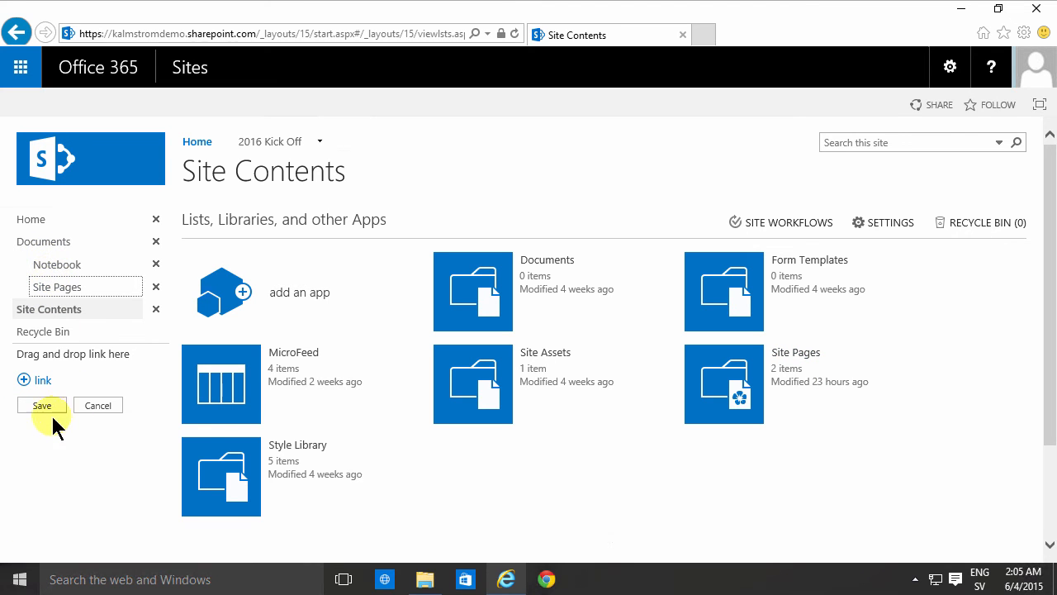
left_click(950, 67)
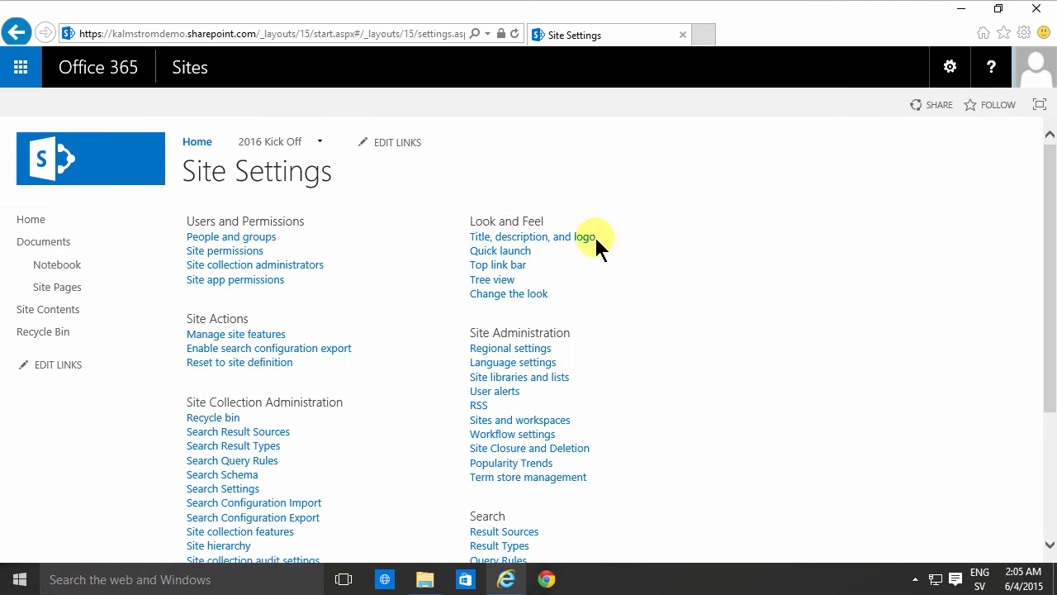
mouse_move(83, 249)
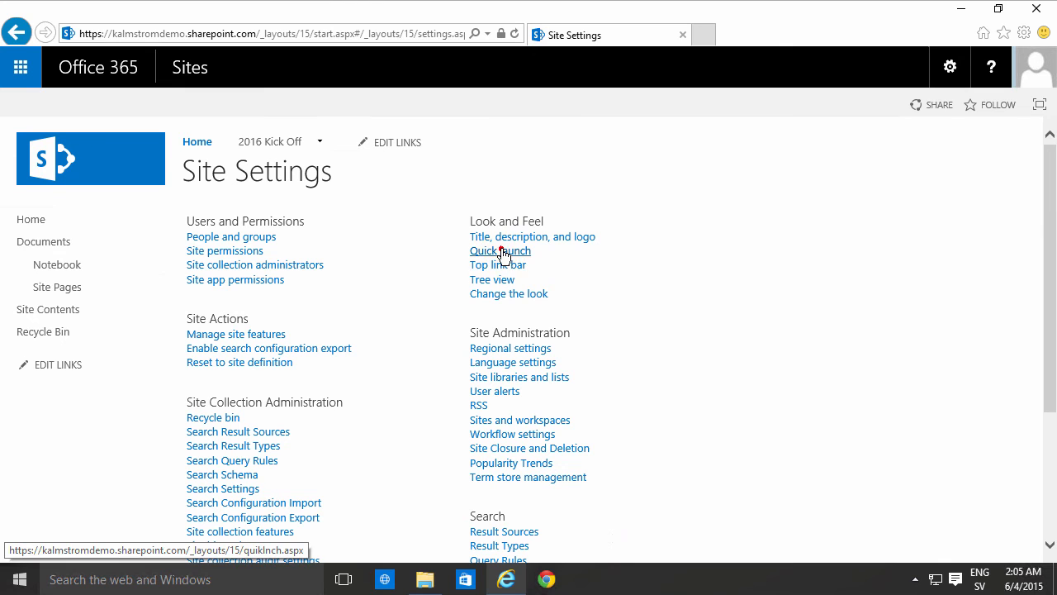
Step: Open the Quick Launch settings page and its Change Order page
left_click(500, 250)
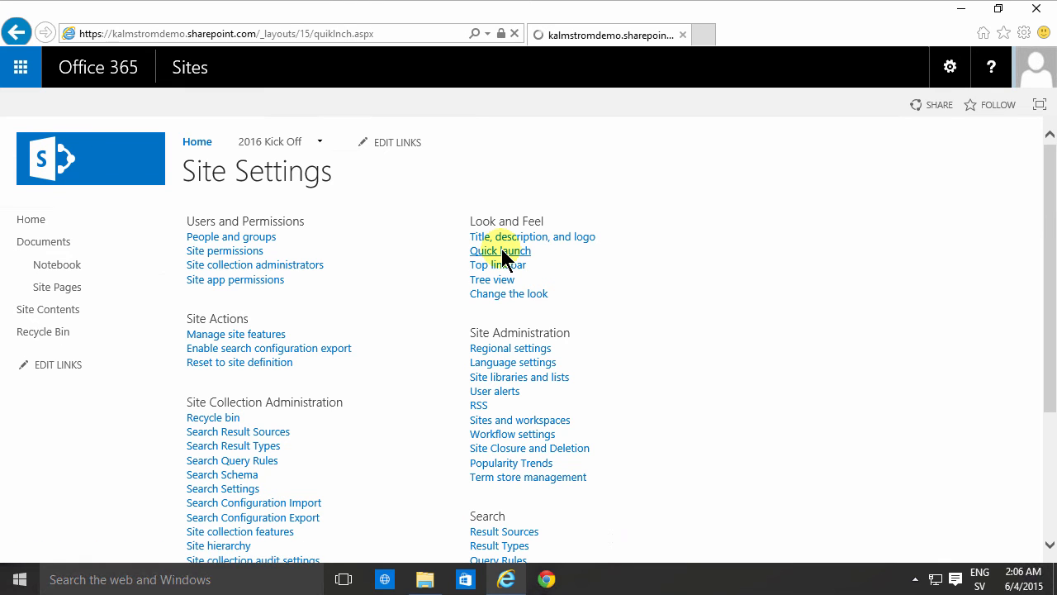
left_click(501, 251)
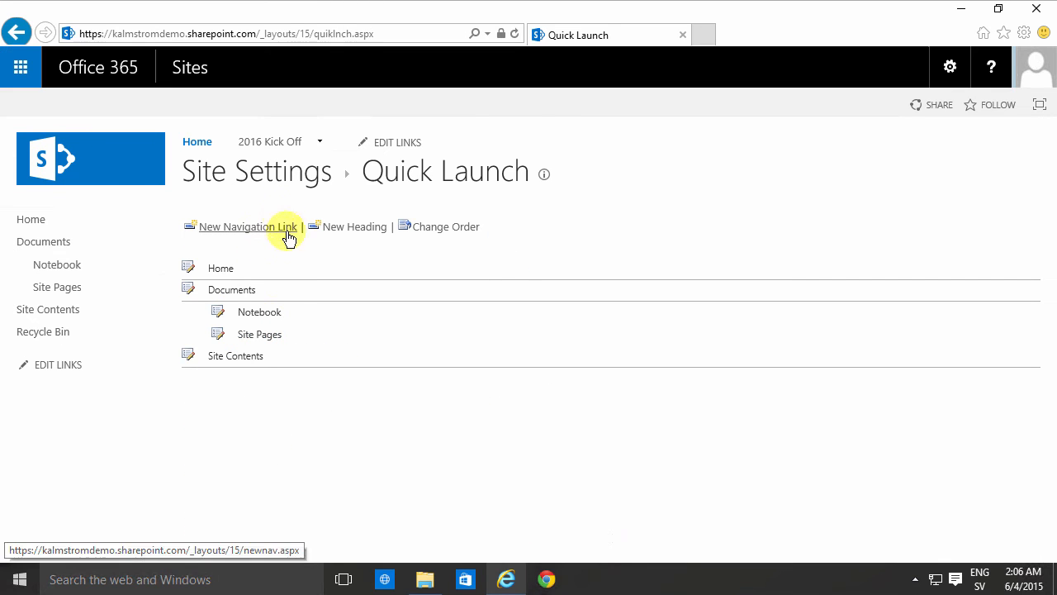
mouse_move(349, 229)
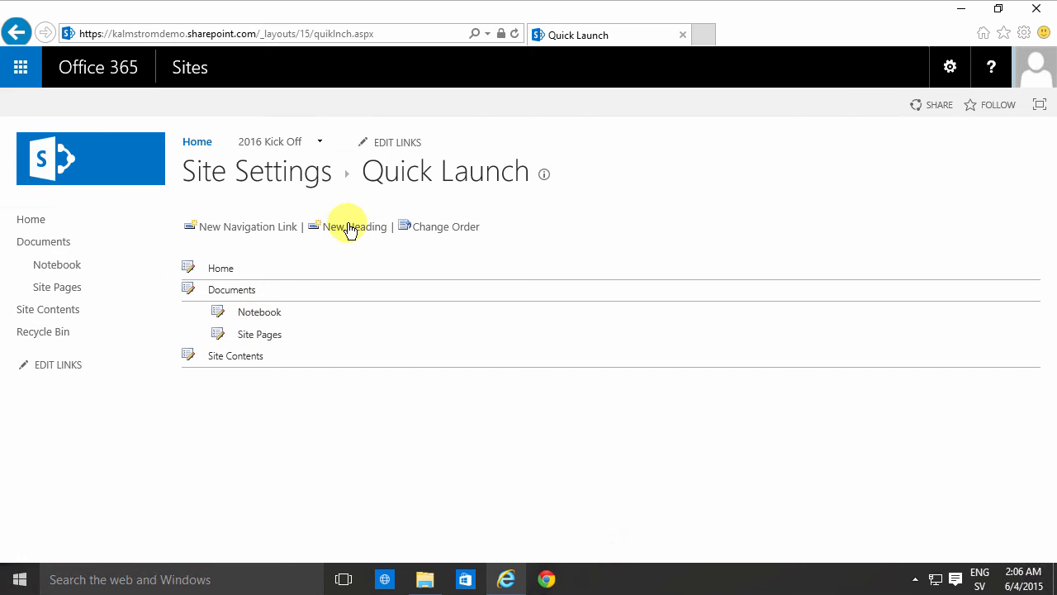
mouse_move(331, 252)
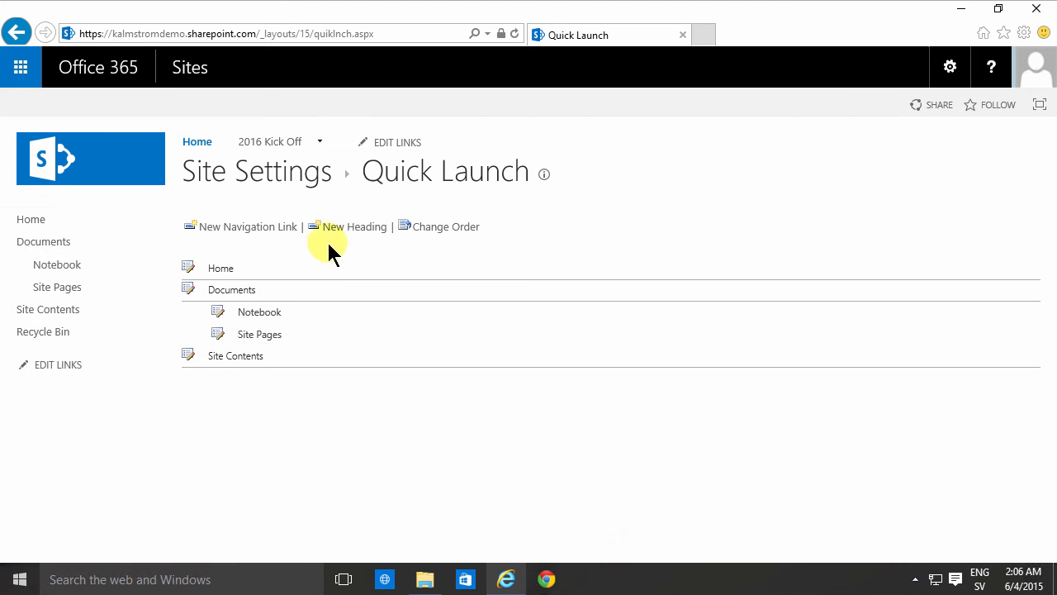
left_click(445, 226)
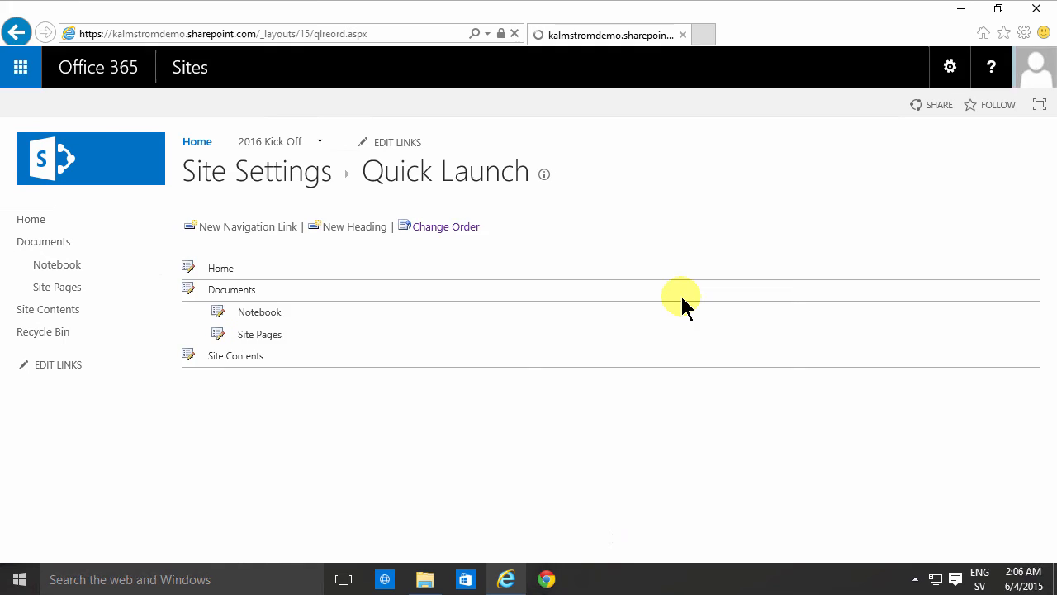
left_click(445, 226)
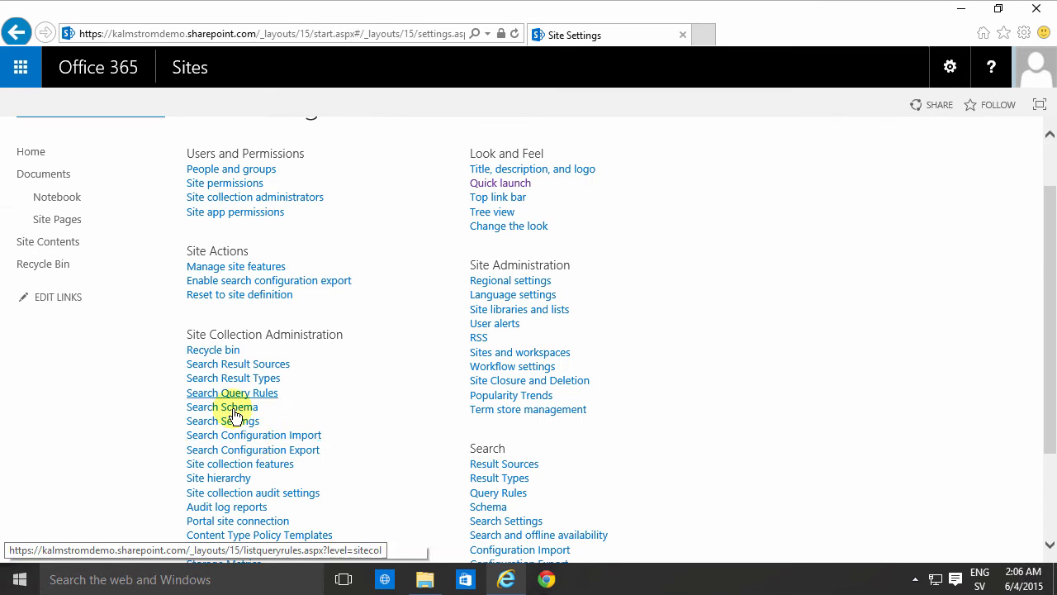
mouse_move(239, 463)
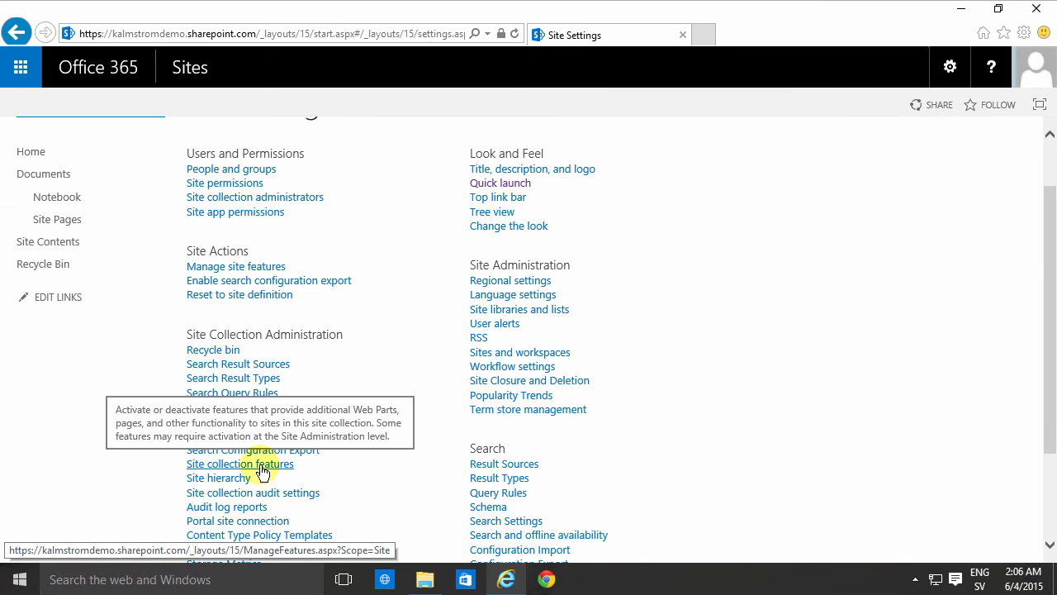
Step: Activate SharePoint Server Publishing Infrastructure under Site collection features
left_click(240, 463)
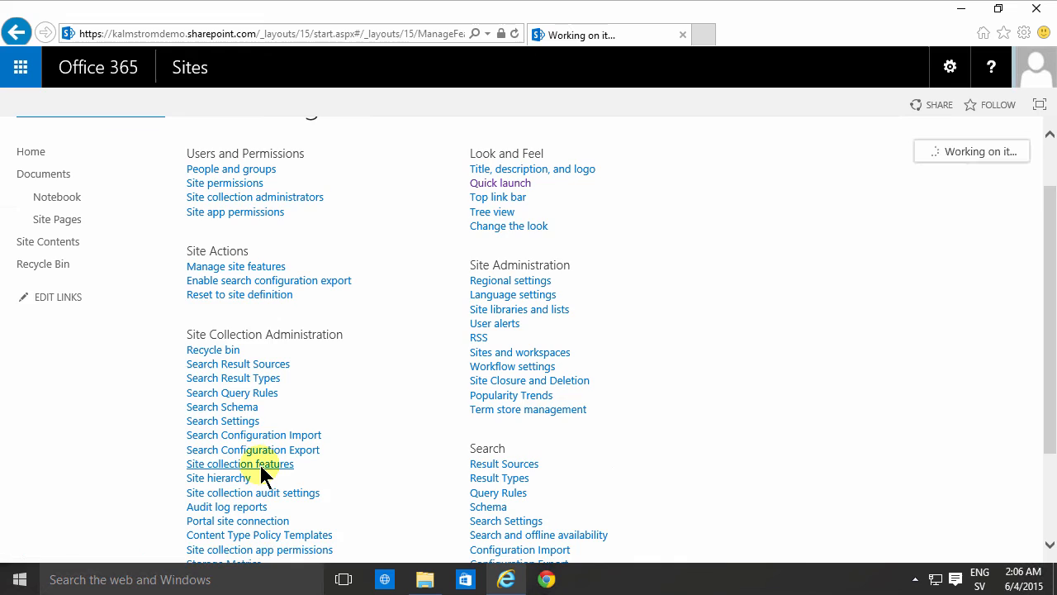
left_click(240, 464)
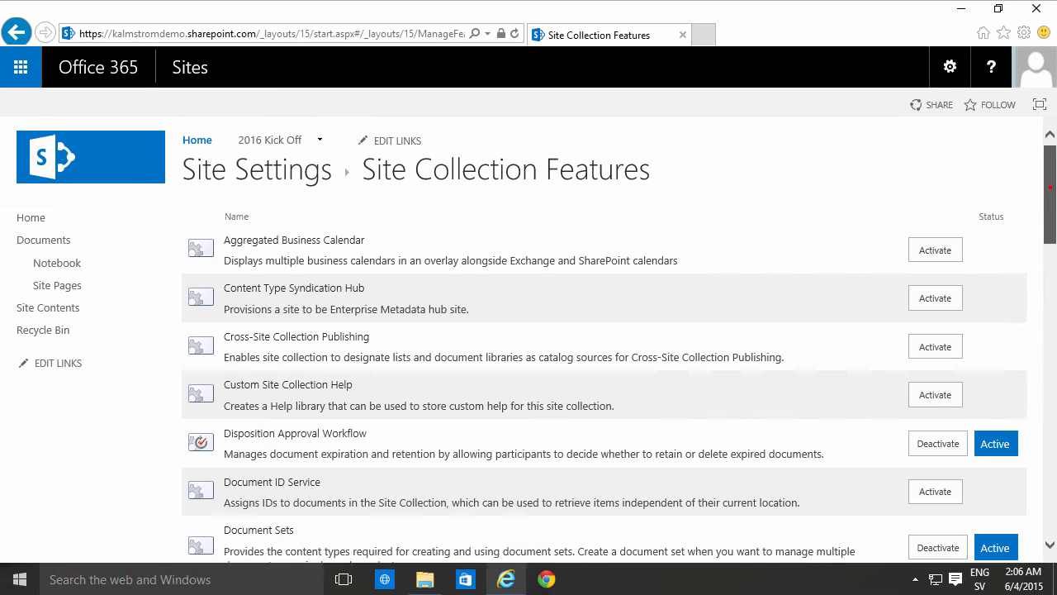
scroll("down", 3)
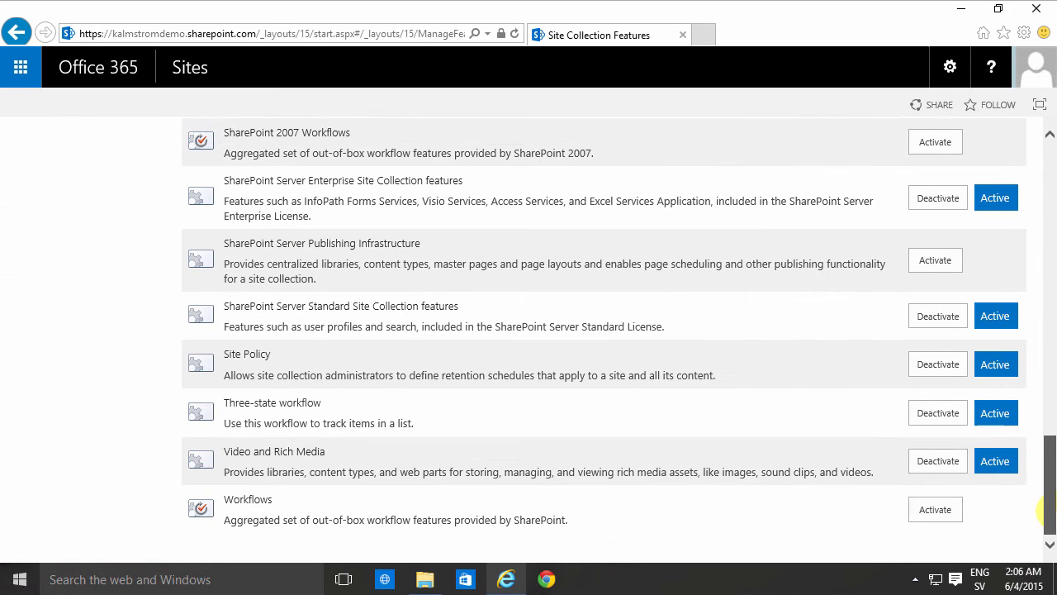
mouse_move(345, 258)
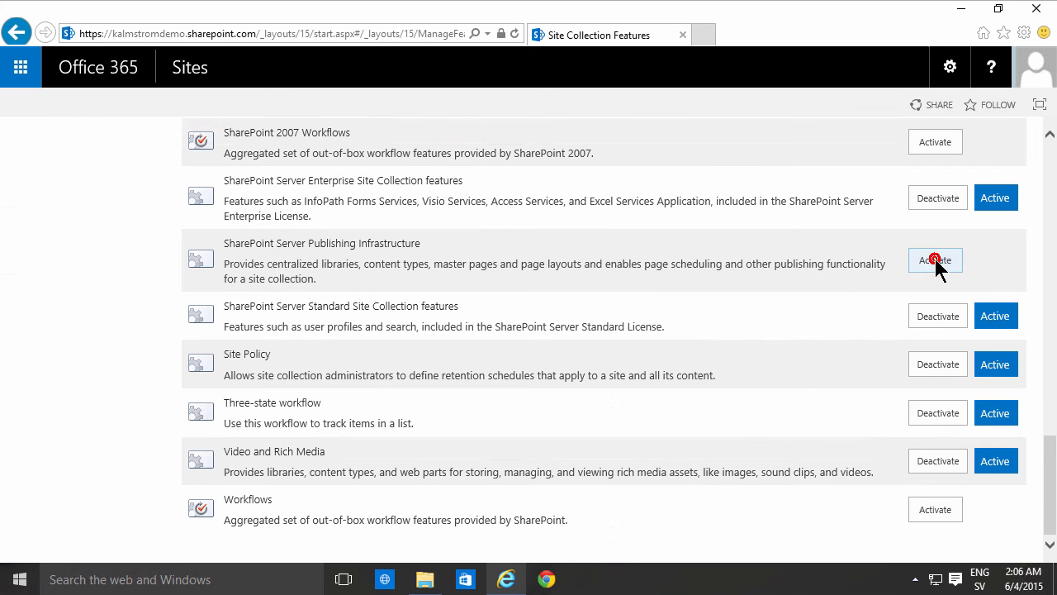
left_click(934, 260)
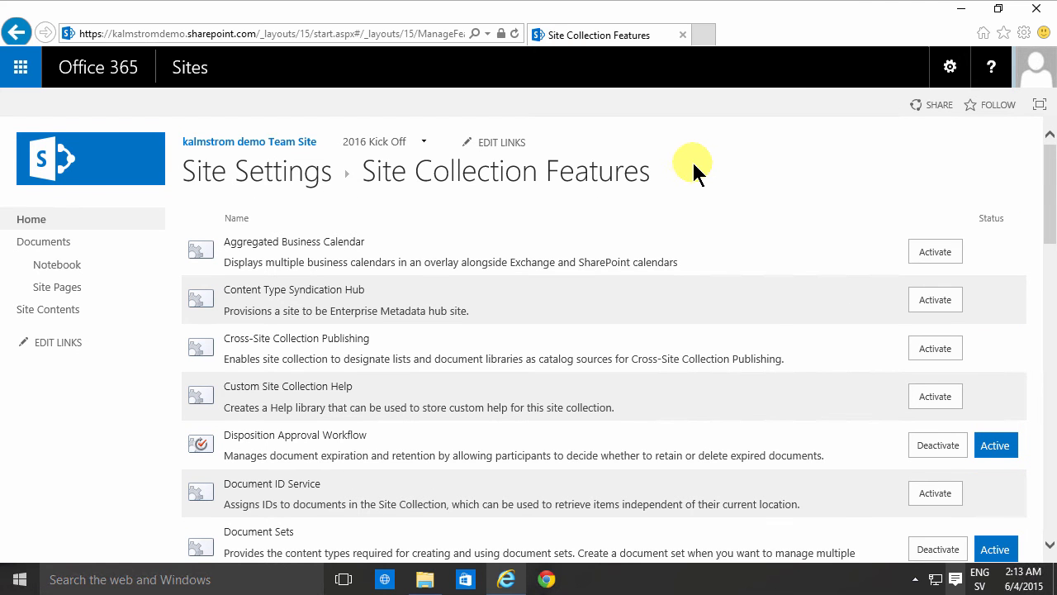
mouse_move(269, 148)
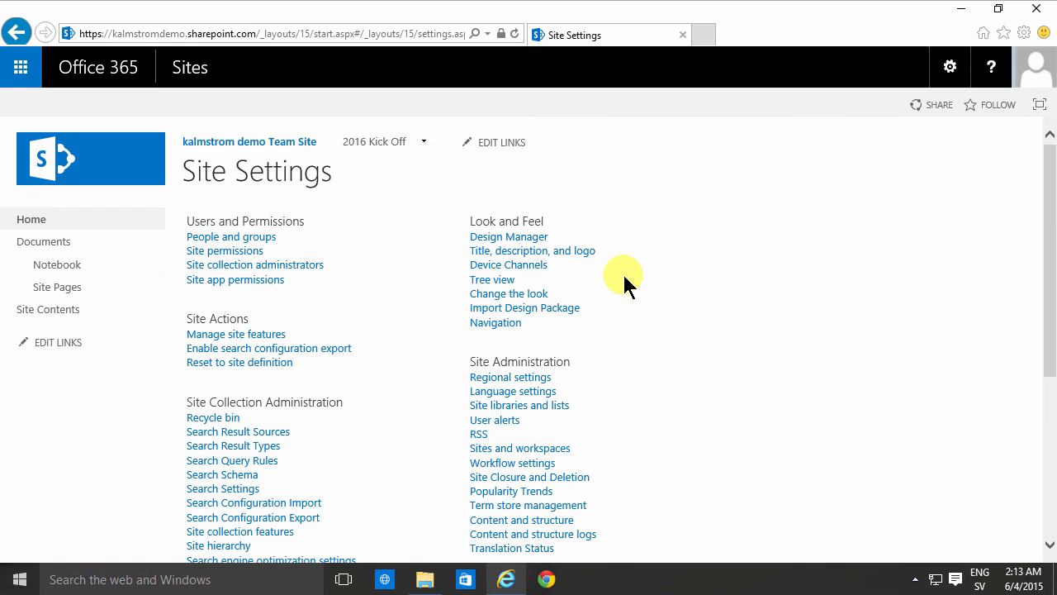
mouse_move(496, 323)
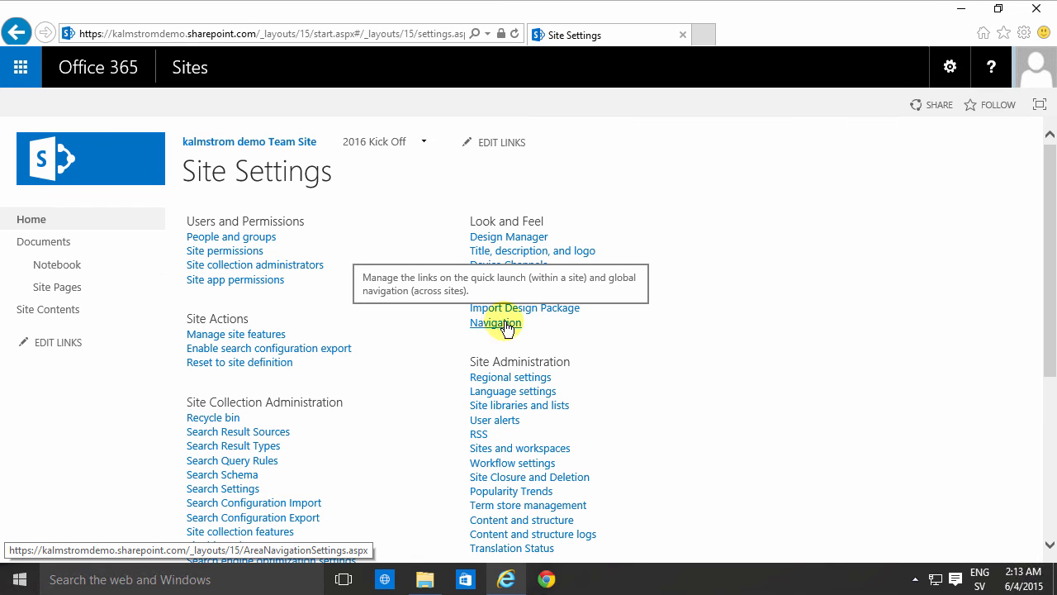
Step: Open Navigation under Look and Feel in Site Settings
left_click(496, 322)
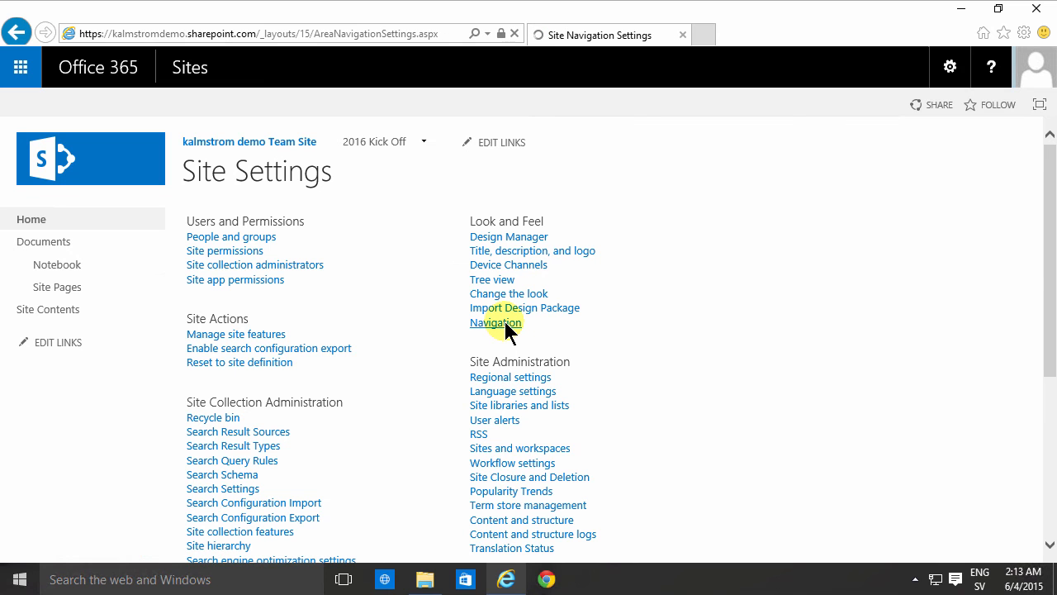
left_click(495, 322)
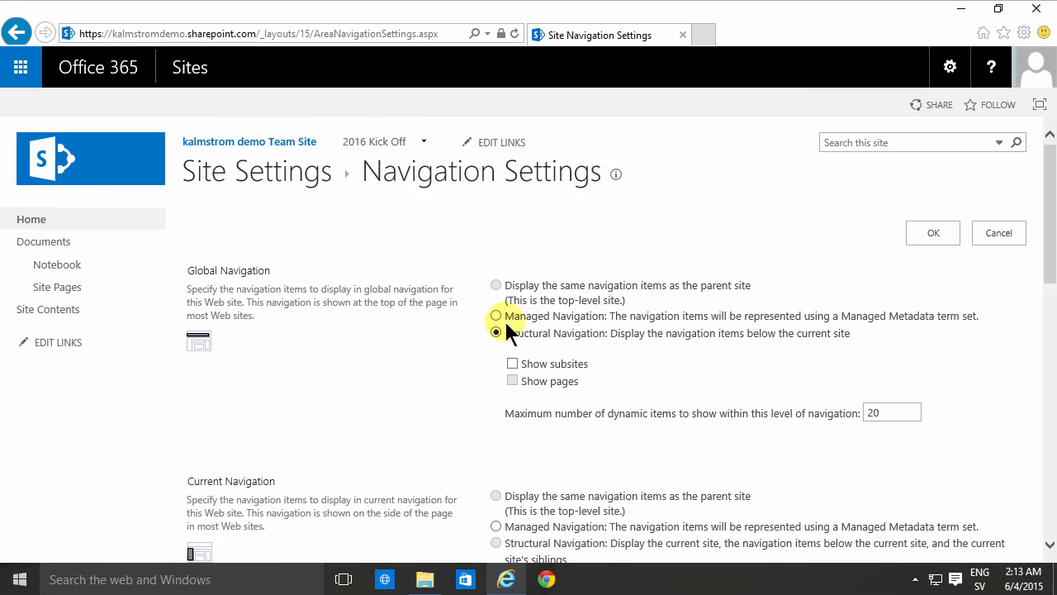
left_click(496, 332)
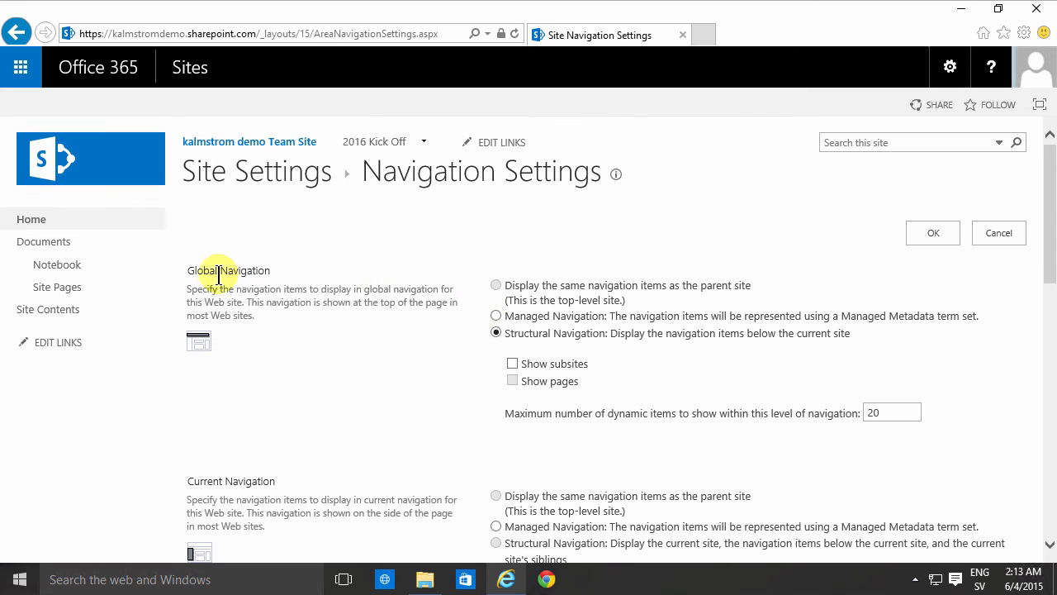
mouse_move(252, 271)
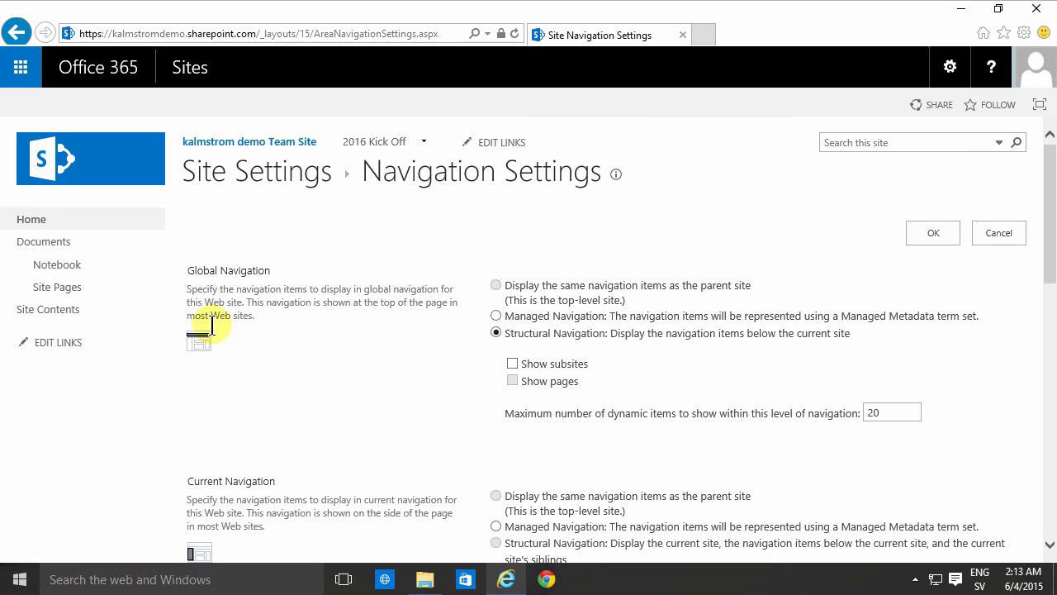
mouse_move(345, 387)
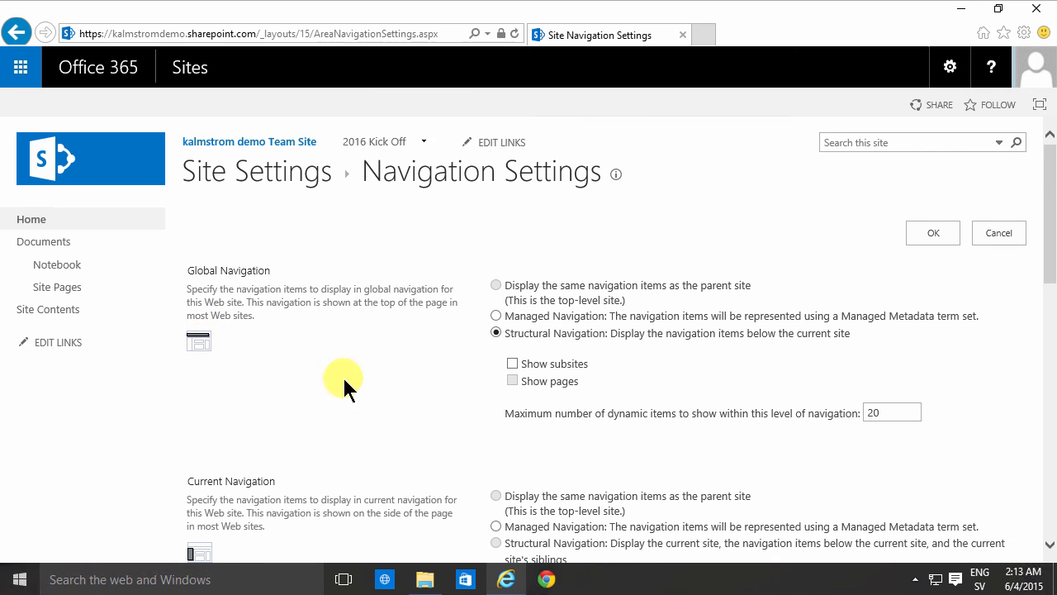
scroll("down", 3)
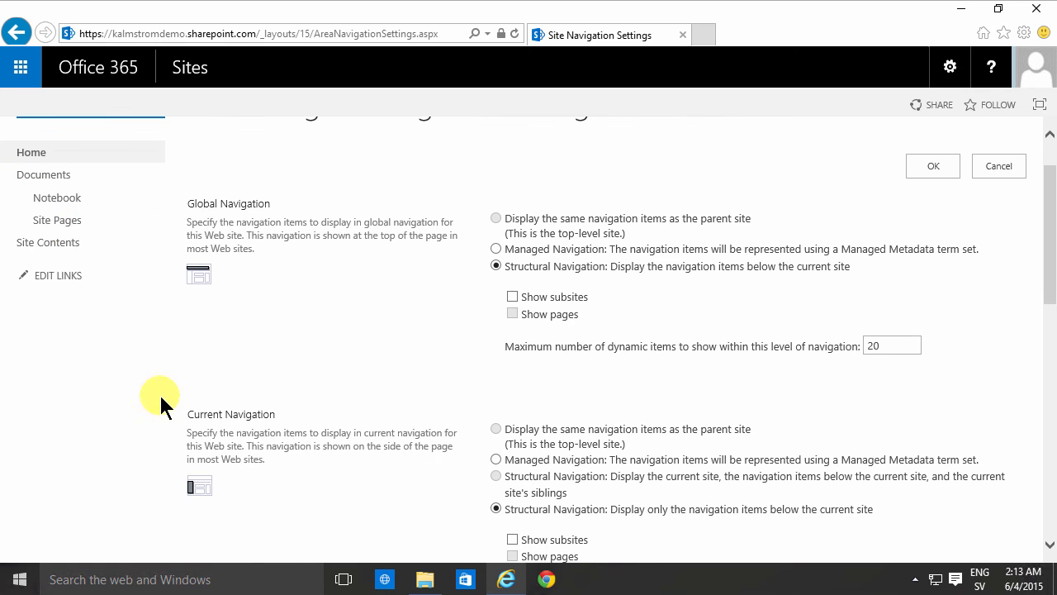
mouse_move(273, 429)
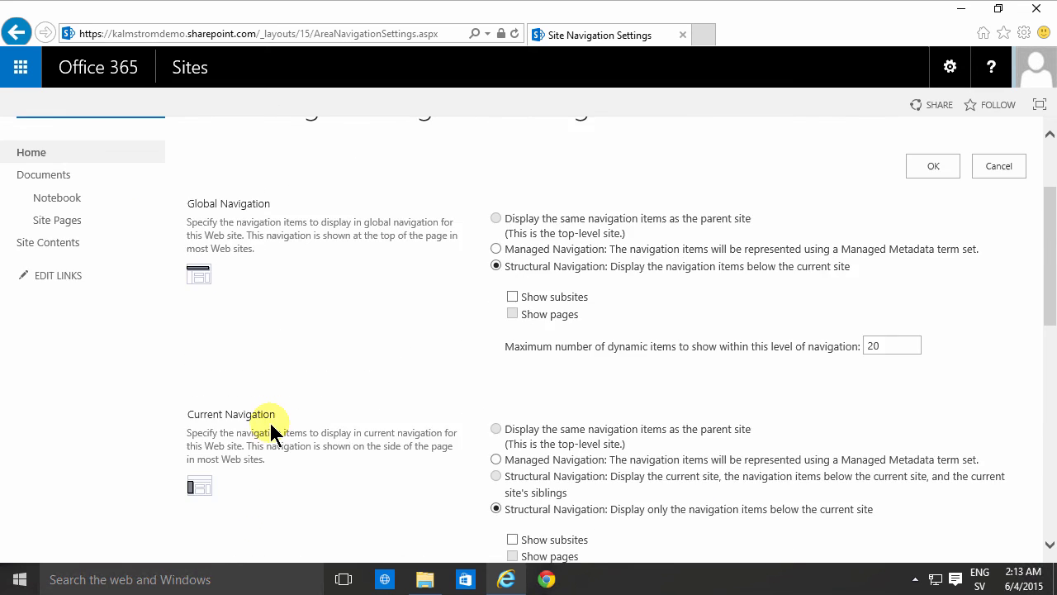
scroll("down", 3)
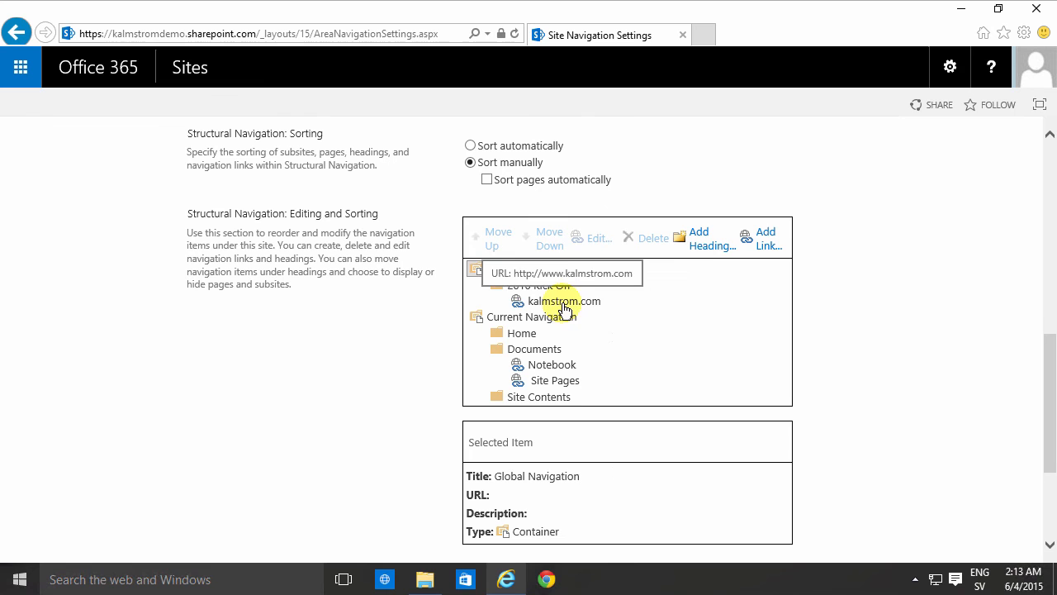
Step: Select 2016 Kick Off, open Add Link, set the audience, then cancel the empty dialog
left_click(543, 285)
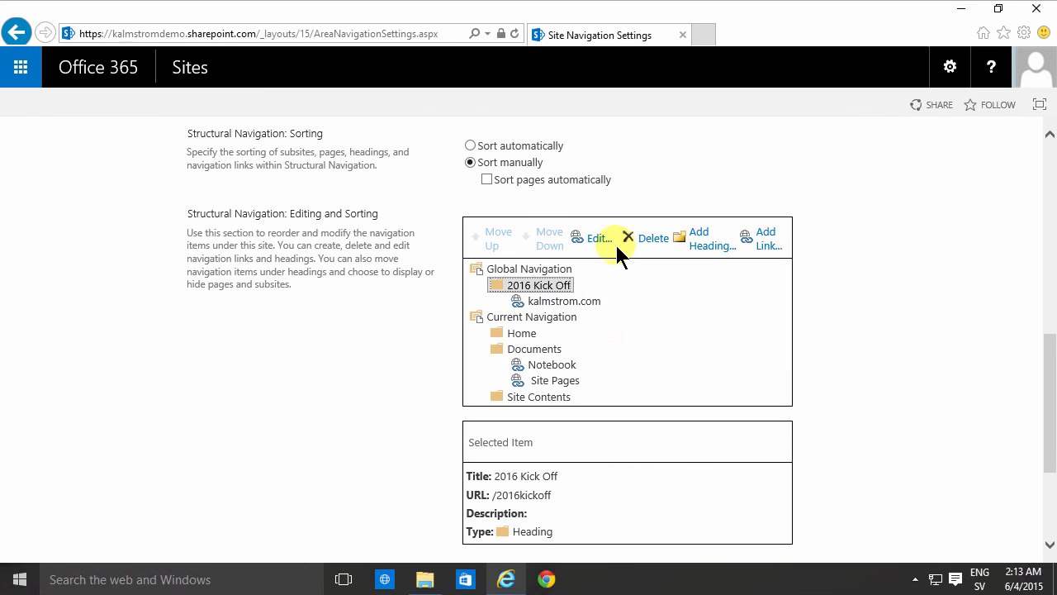
left_click(599, 238)
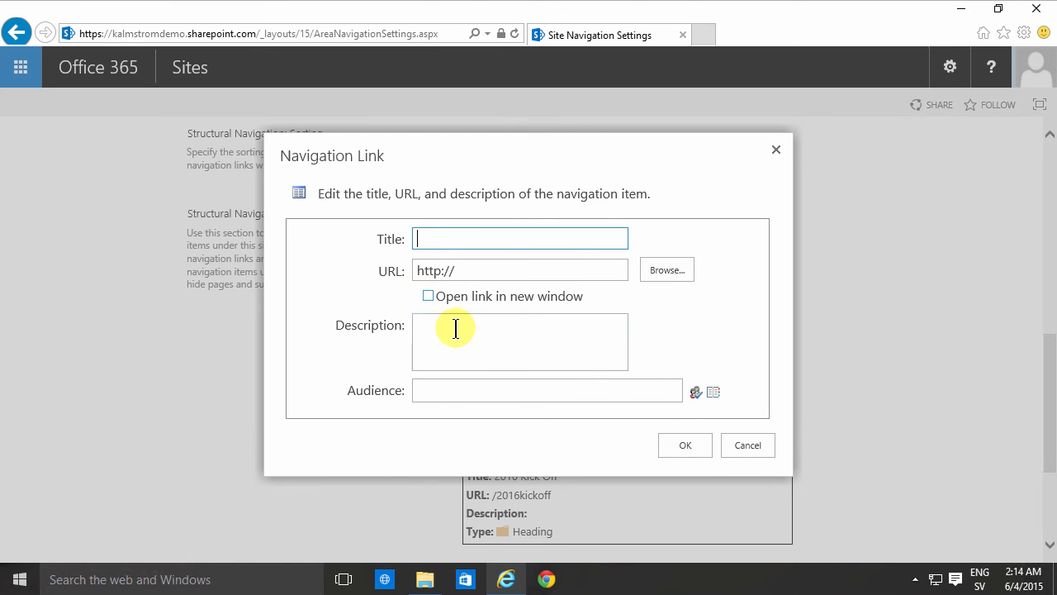
left_click(546, 389)
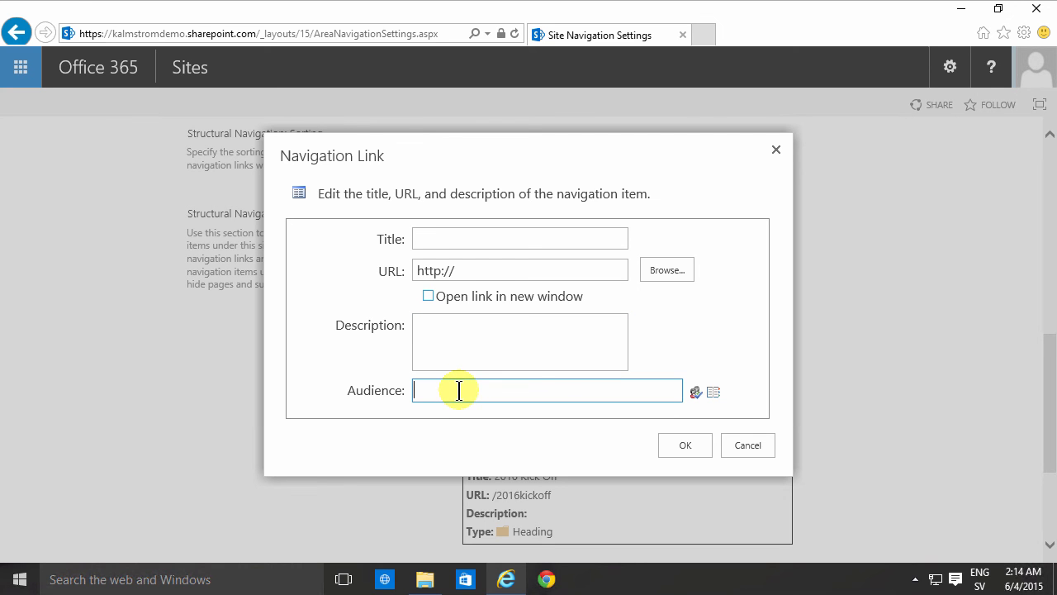
left_click(746, 444)
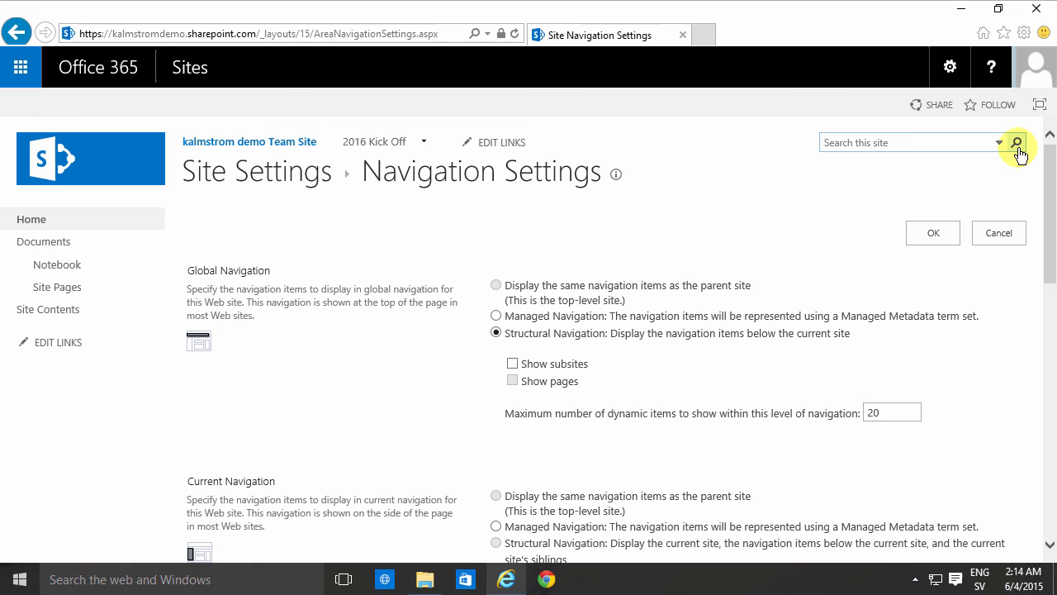
mouse_move(1016, 142)
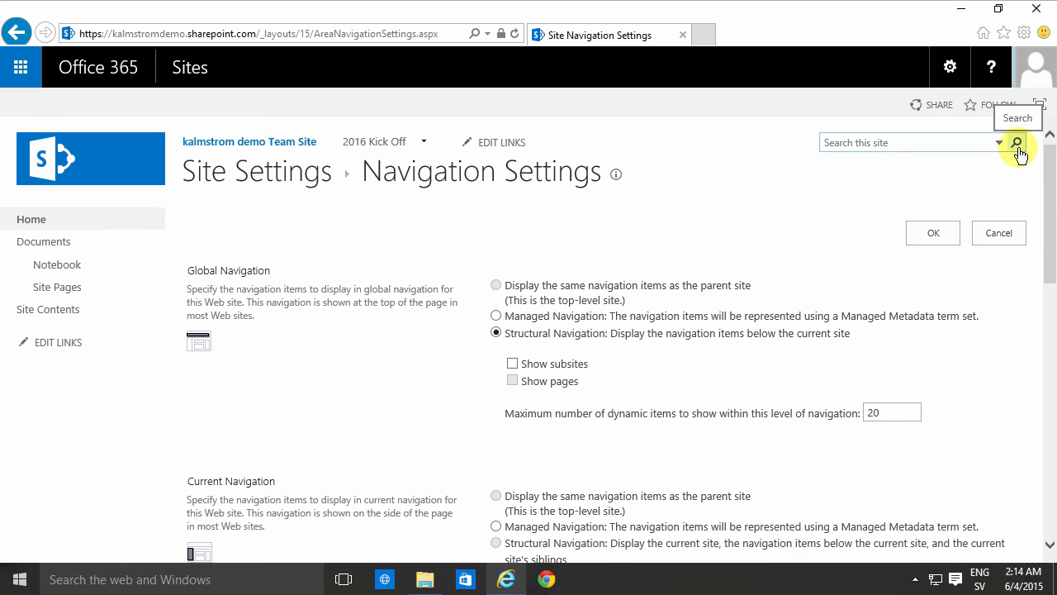
mouse_move(250, 141)
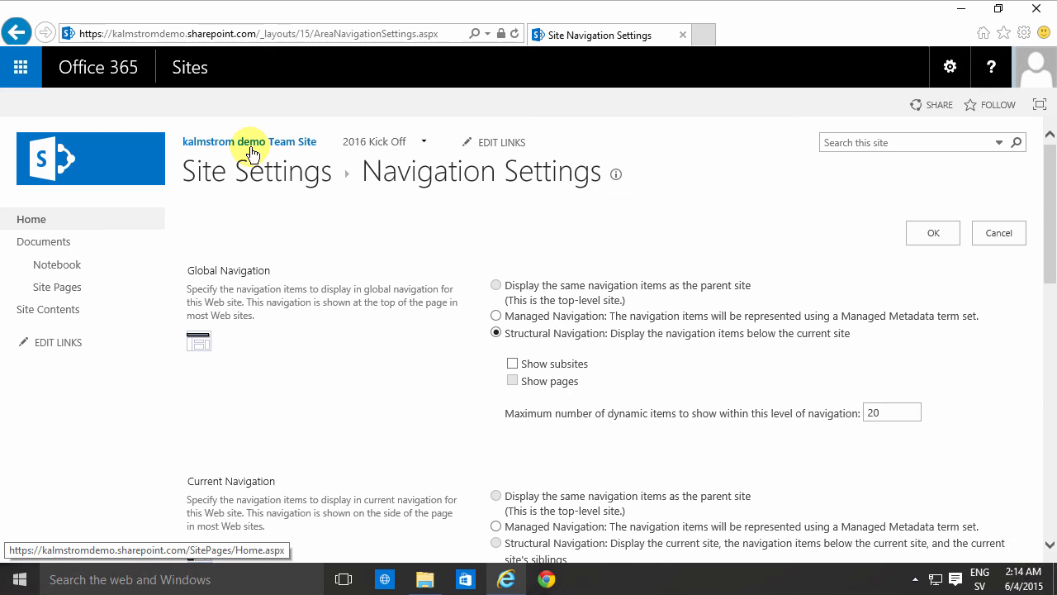
mouse_move(248, 150)
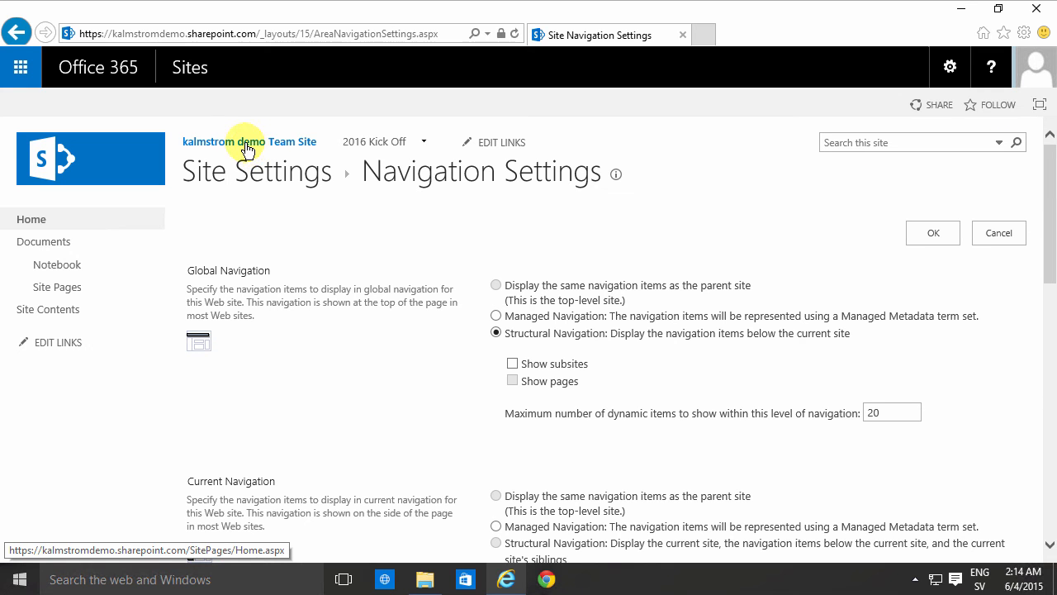